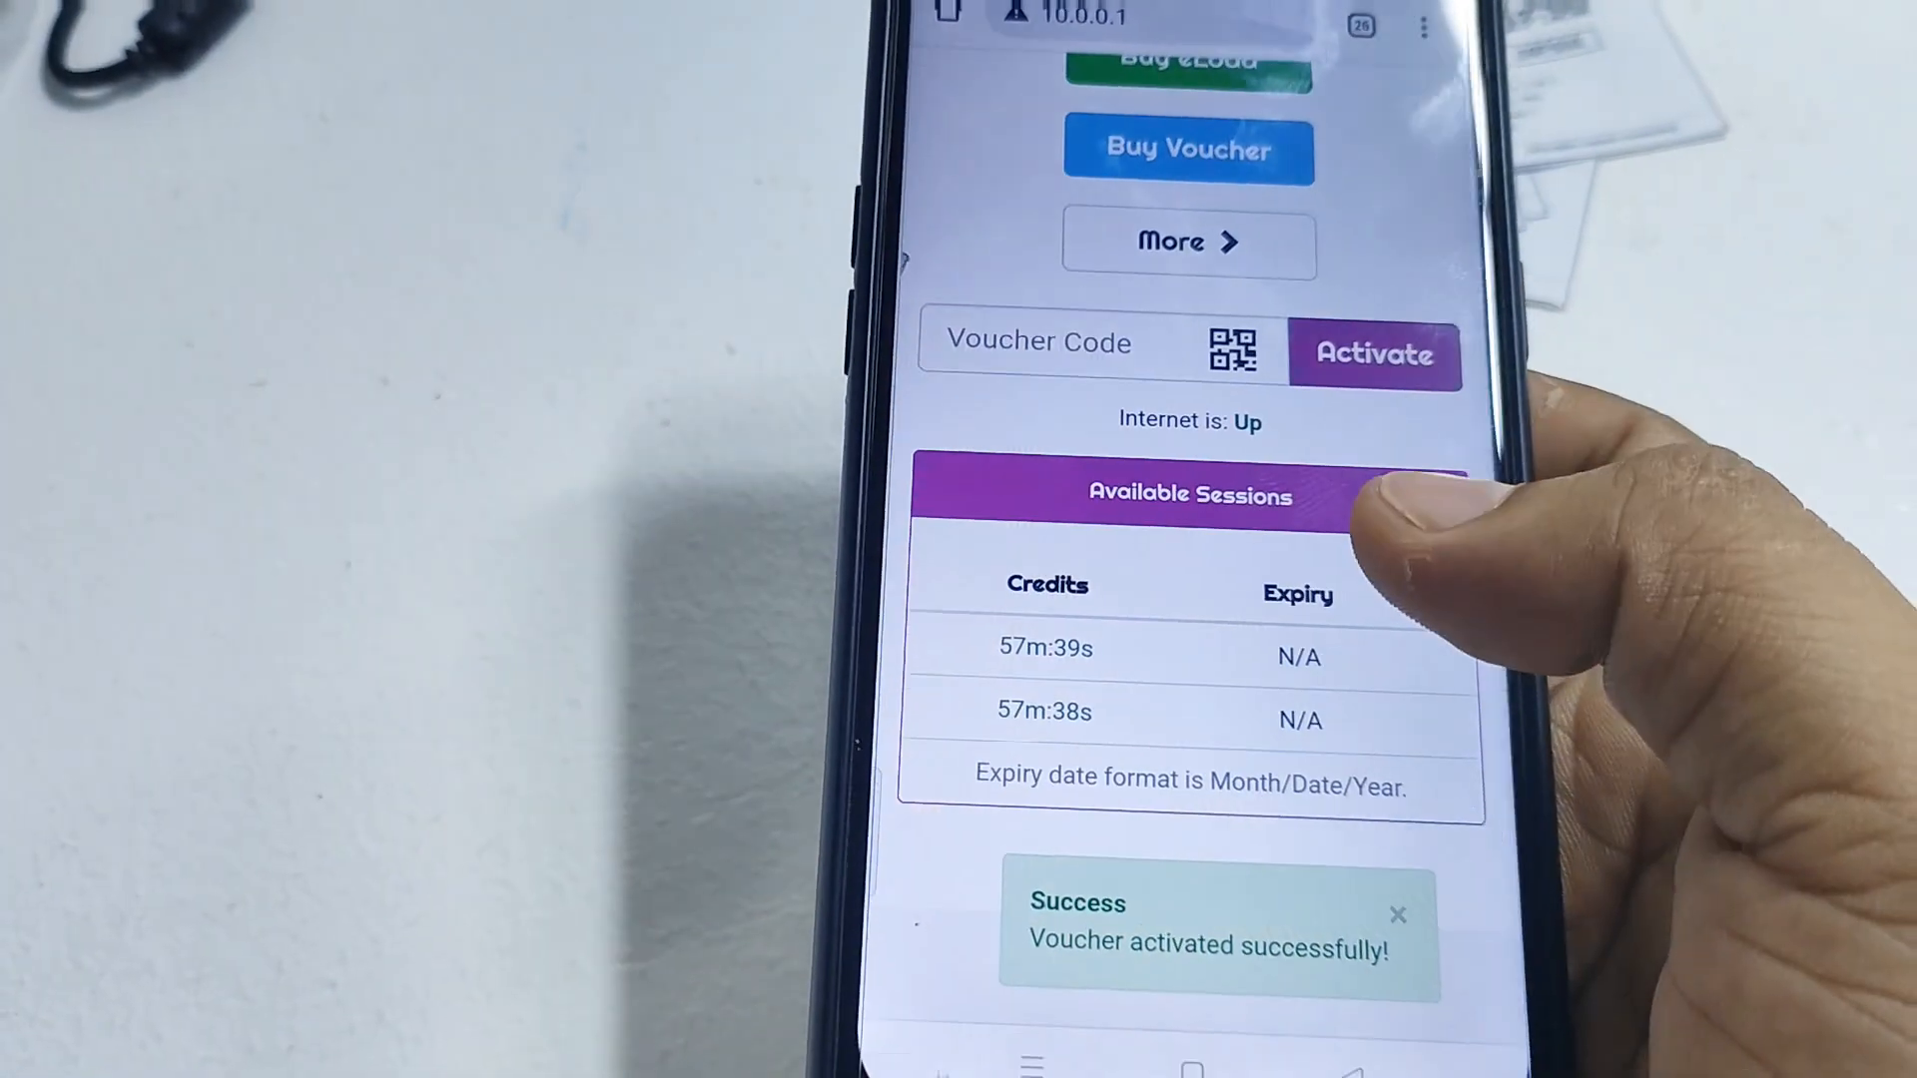
{"action": "scroll", "scroll_direction": "up", "scroll_amount": 3}
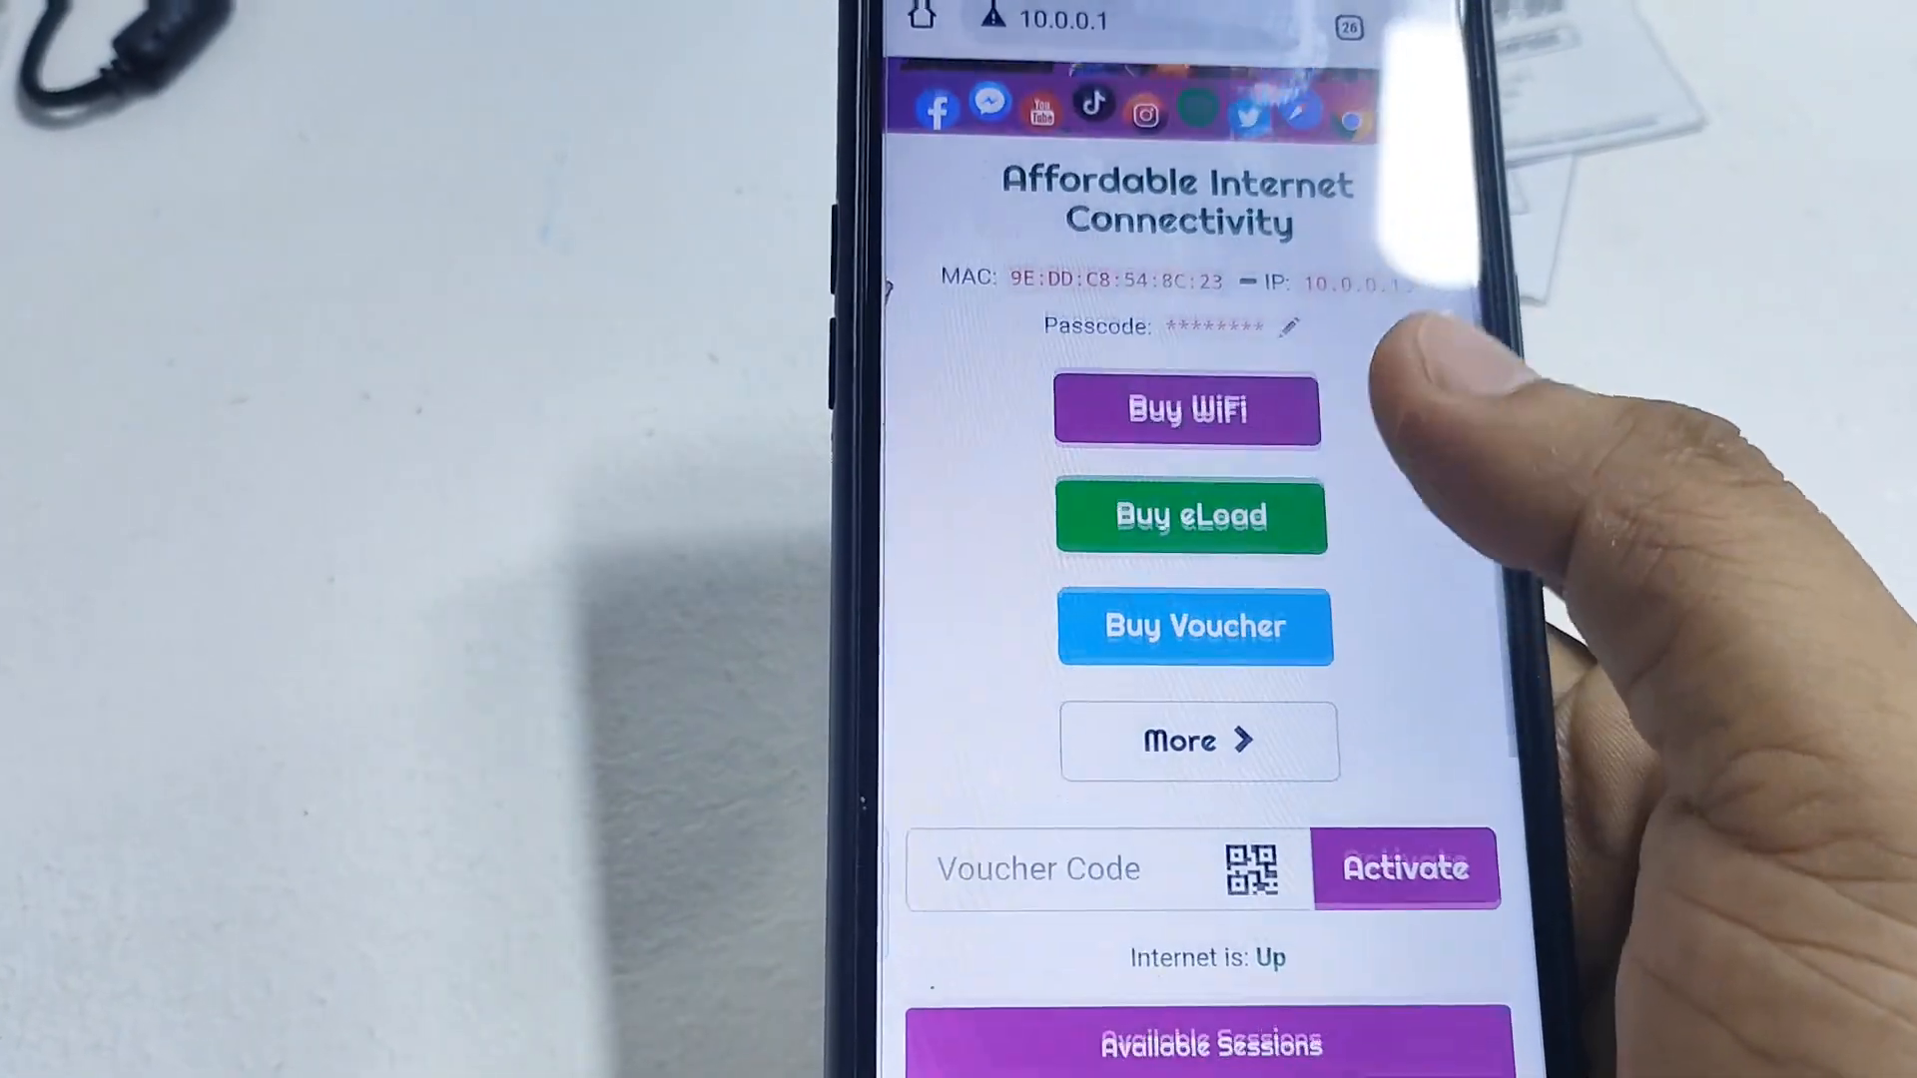
{"action": "scroll", "scroll_direction": "down", "scroll_amount": 3}
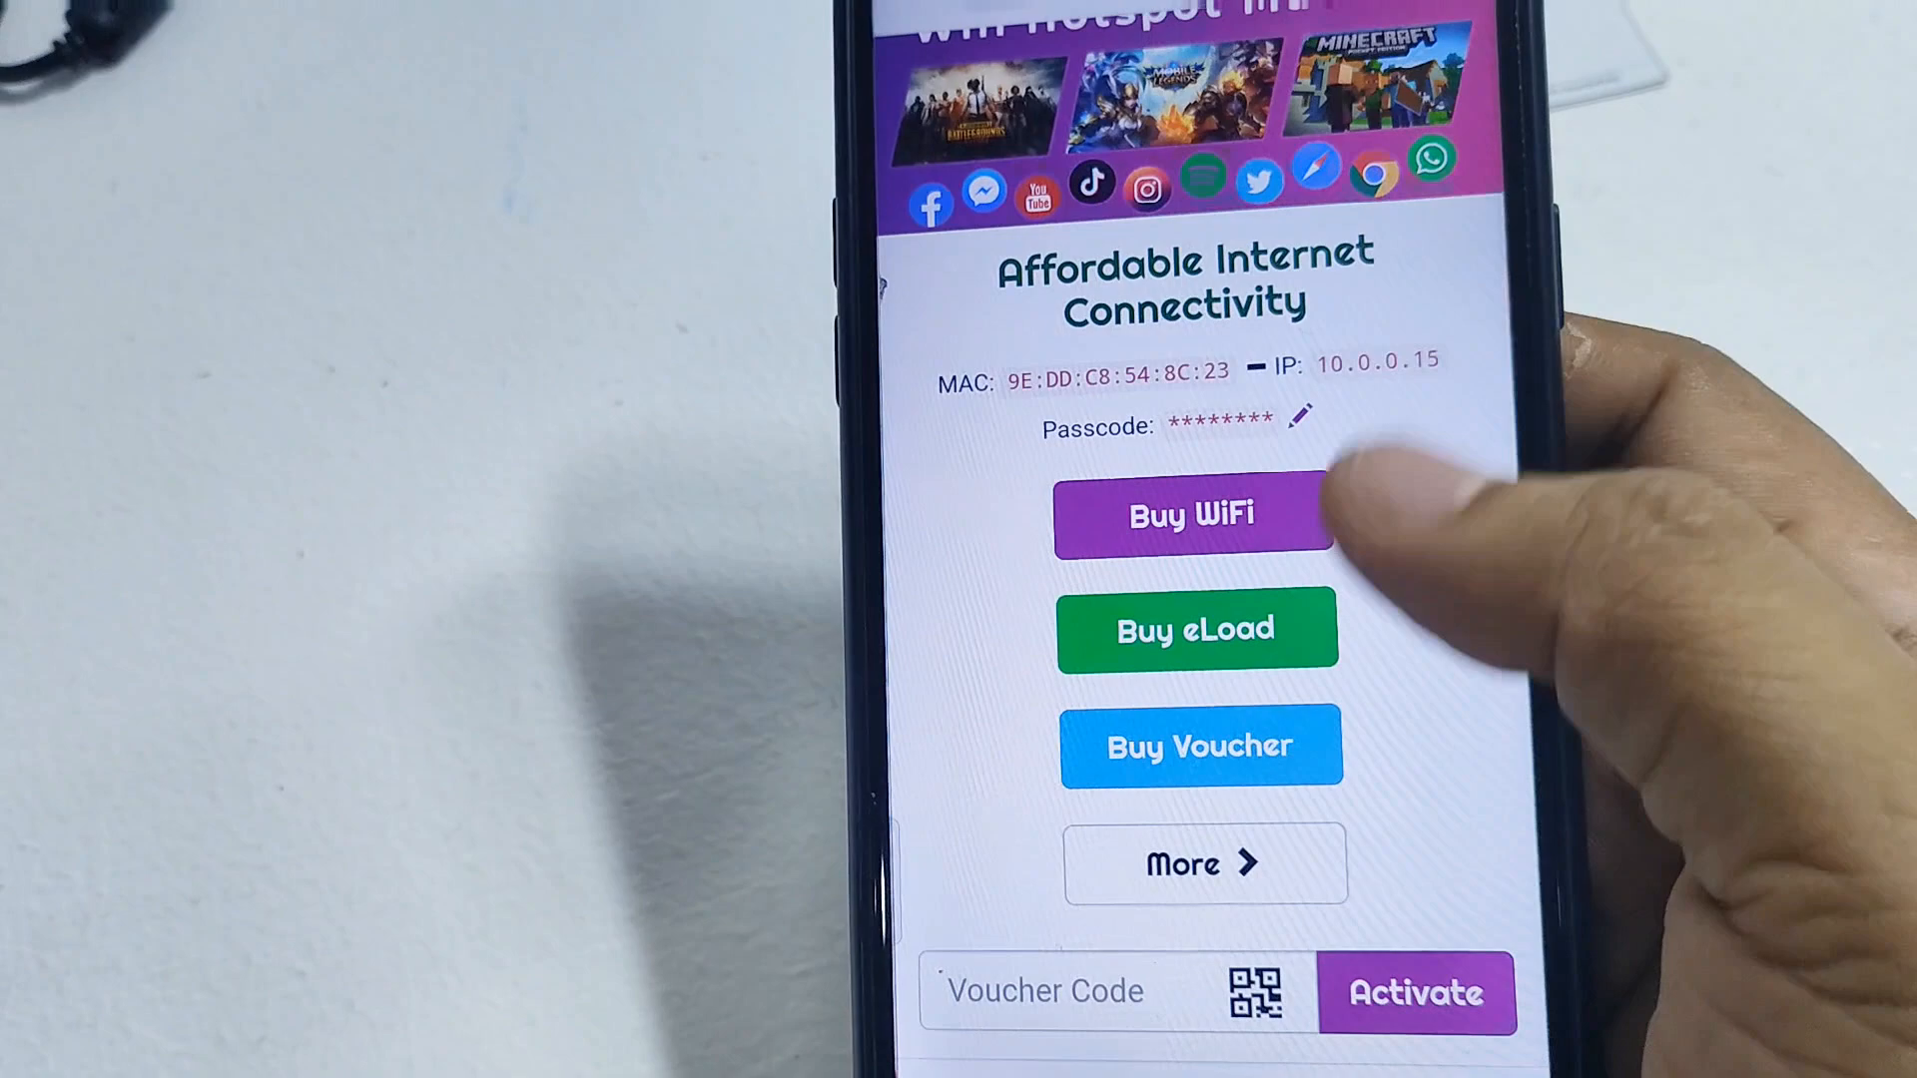